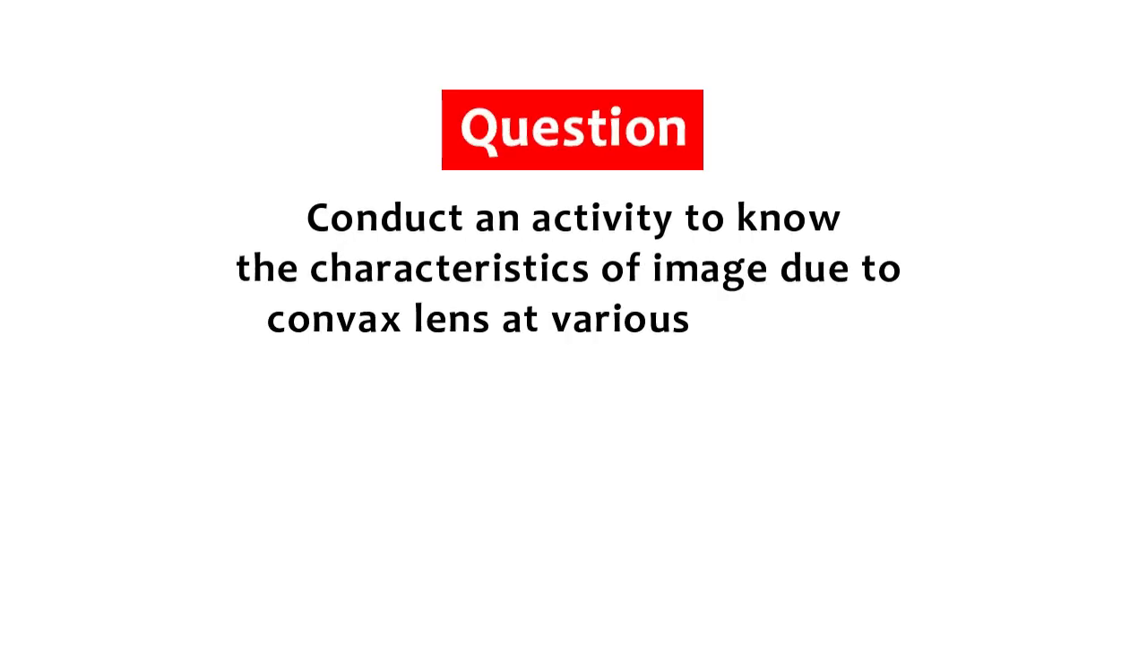
text(distances)
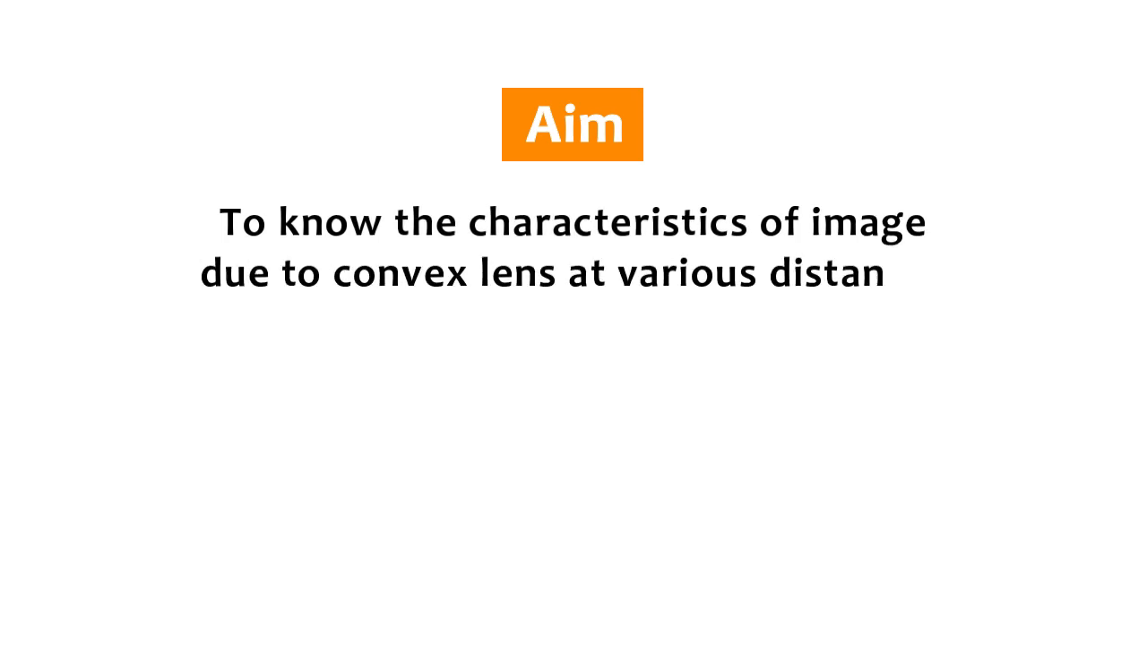
text(ces)
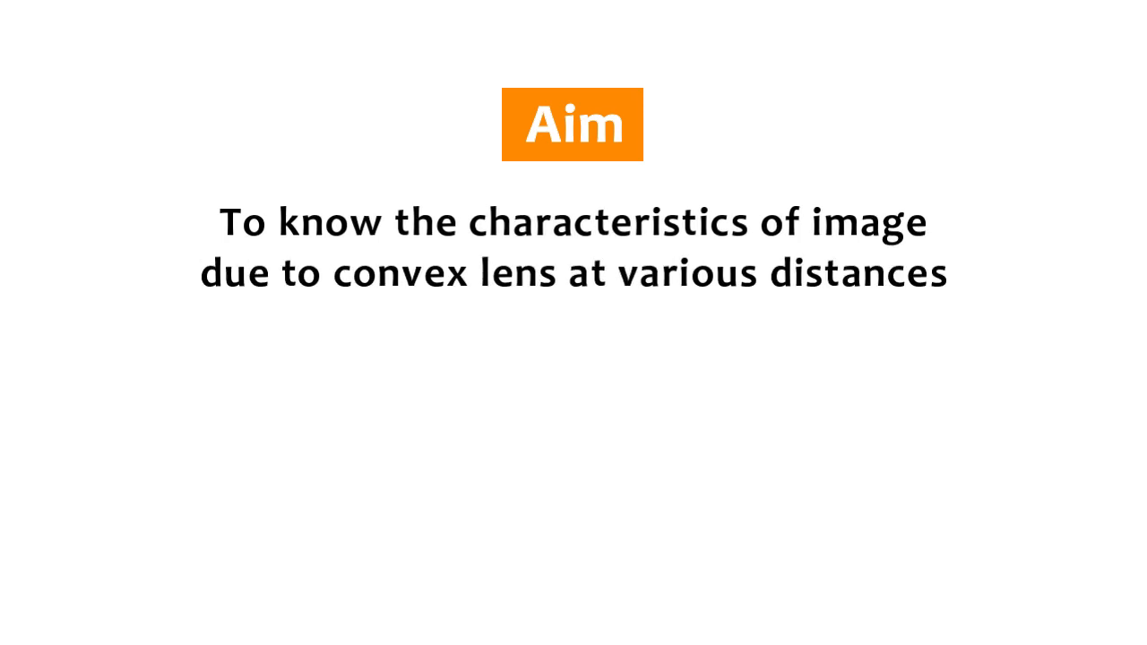